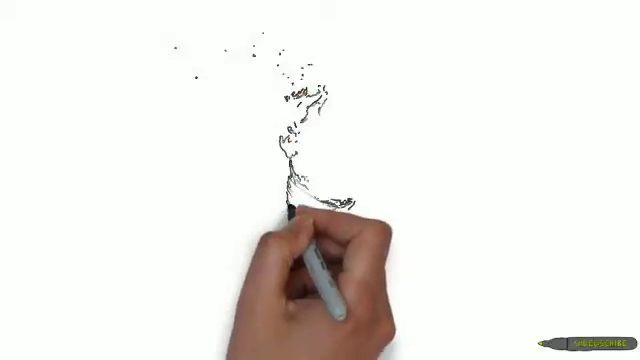
mouse_move(320, 130)
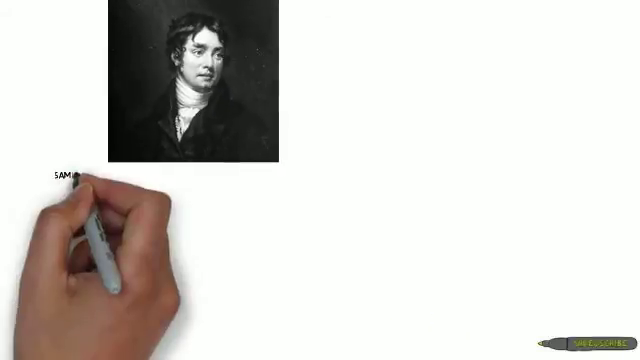
type("SAMUEL COLERIDGE 177")
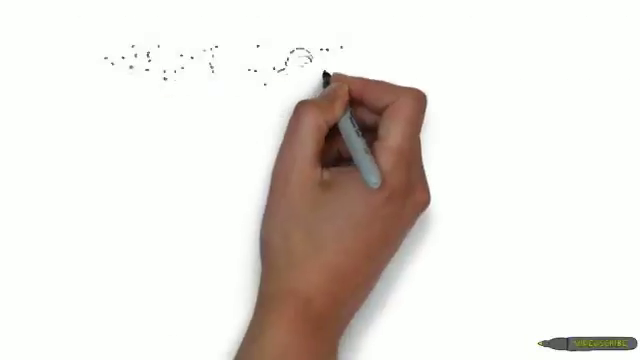
mouse_move(320, 140)
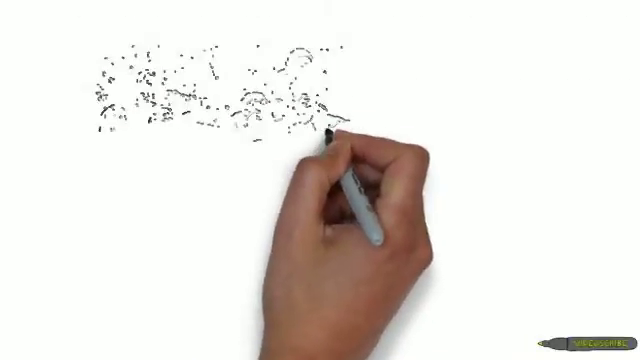
mouse_move(320, 190)
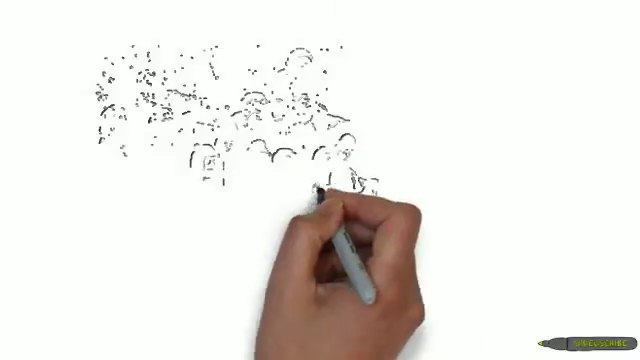